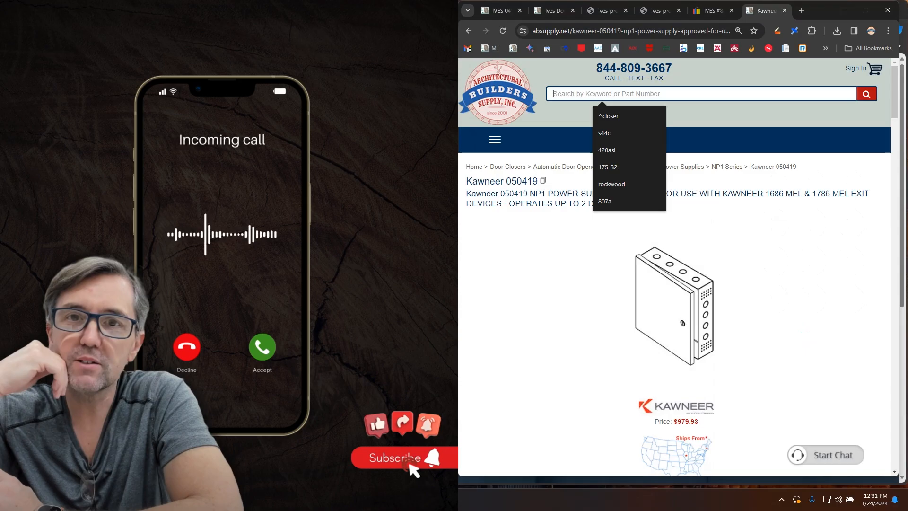
# Step: Search the catalogue for 'hager 824' and view the 824S-MIB weatherstrip results at $5.20
pyautogui.write('hager')
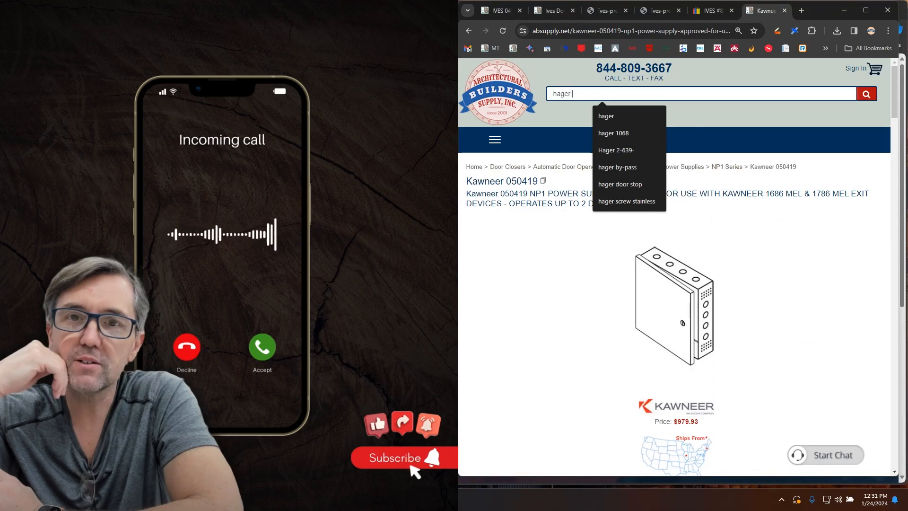
pyautogui.write('824')
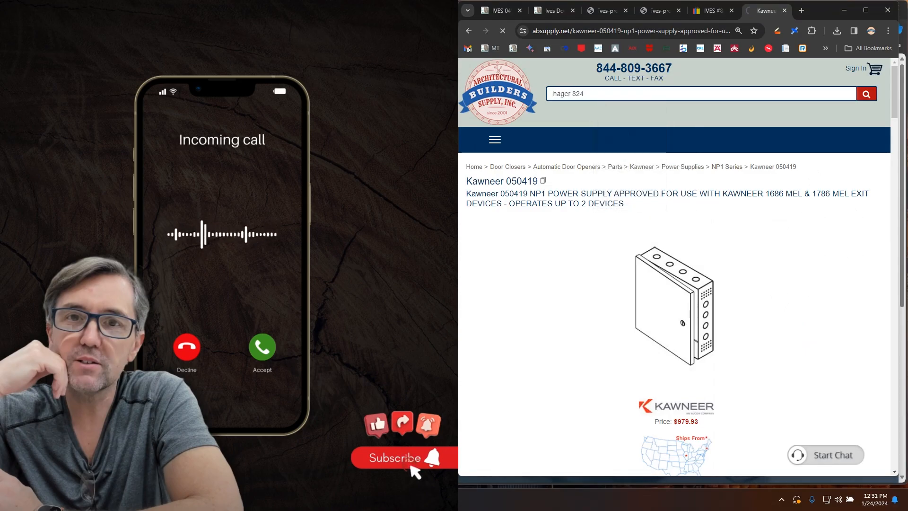
pyautogui.click(866, 94)
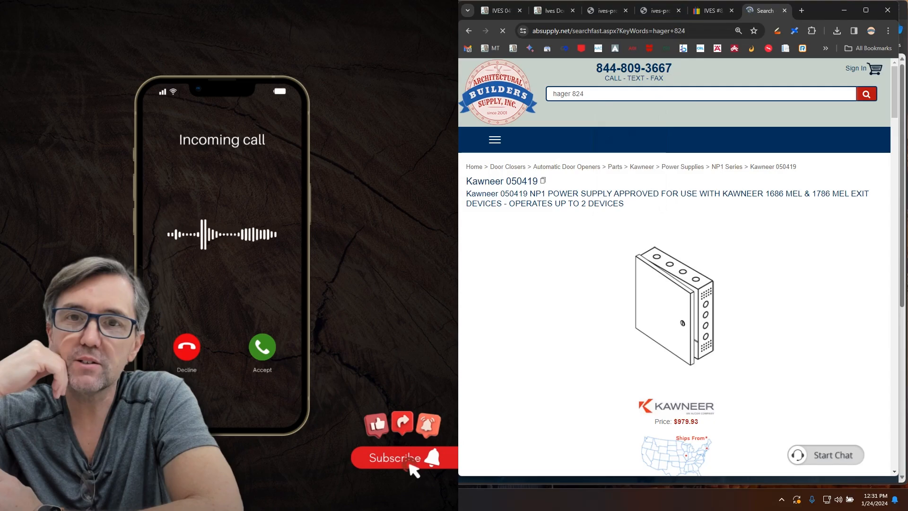
pyautogui.click(865, 94)
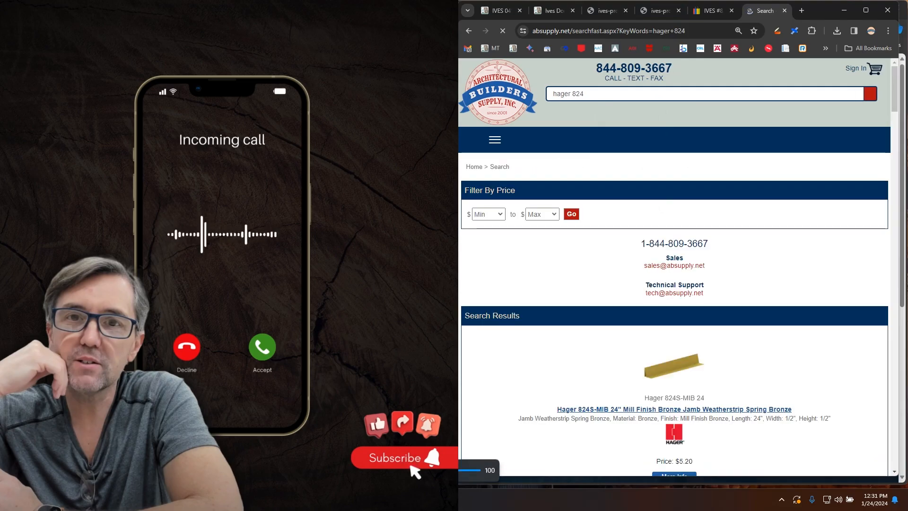
pyautogui.scroll(-3)
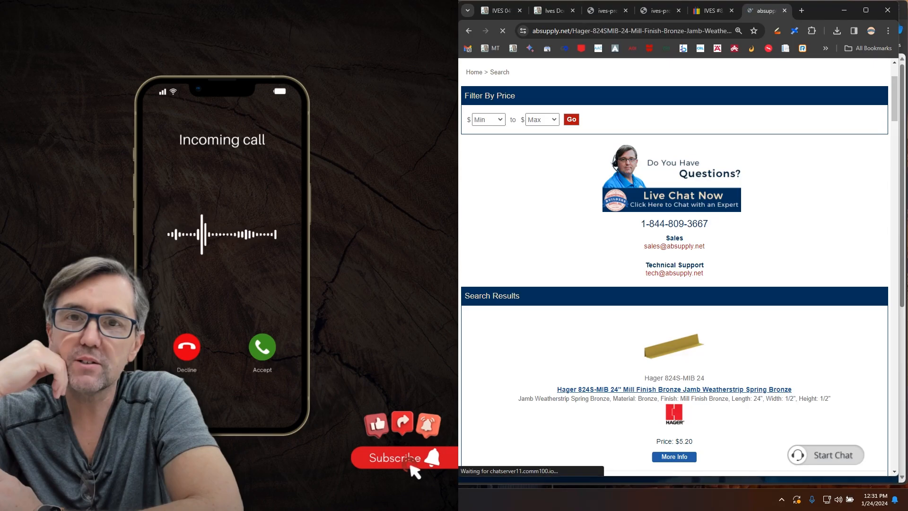
# Step: Open the Hager 824S-MIB 24 product page and scroll to its Product Description
pyautogui.click(673, 390)
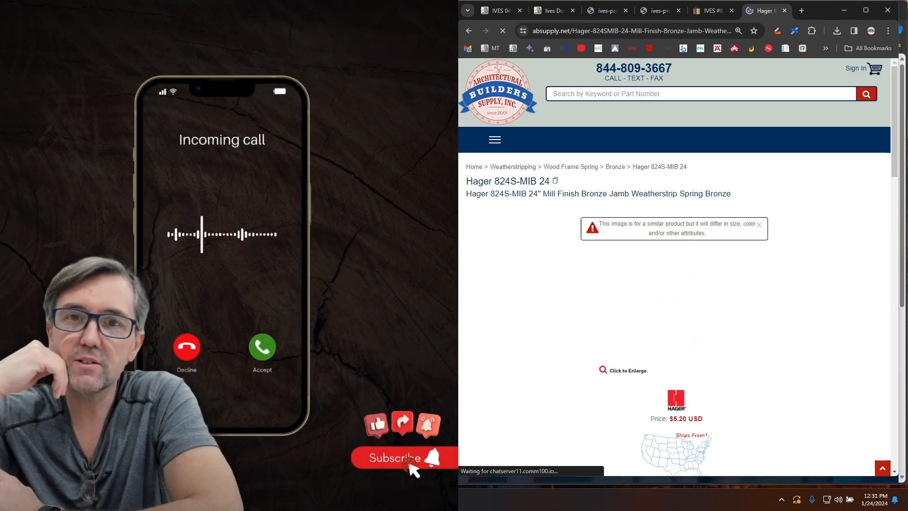
pyautogui.scroll(-3)
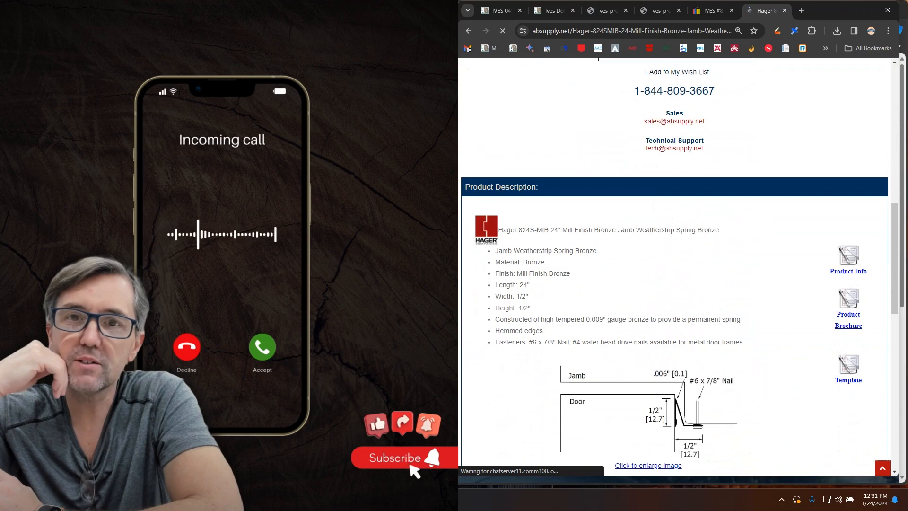
pyautogui.scroll(-3)
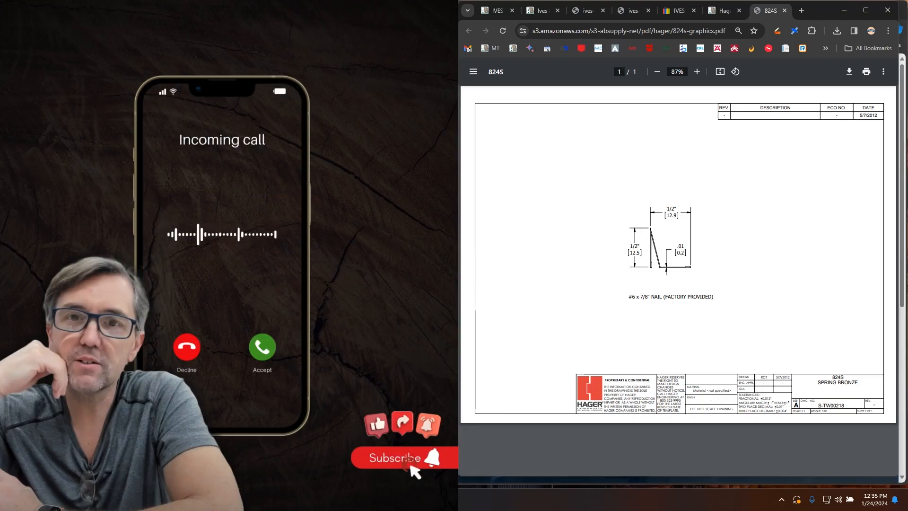
pyautogui.click(719, 10)
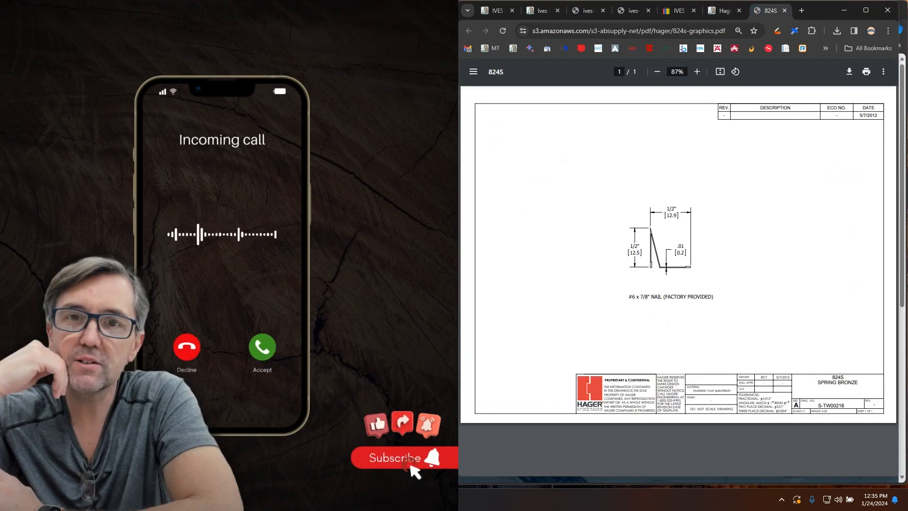
# Step: From the Ives page, search the catalogue for 'p397'
pyautogui.click(540, 10)
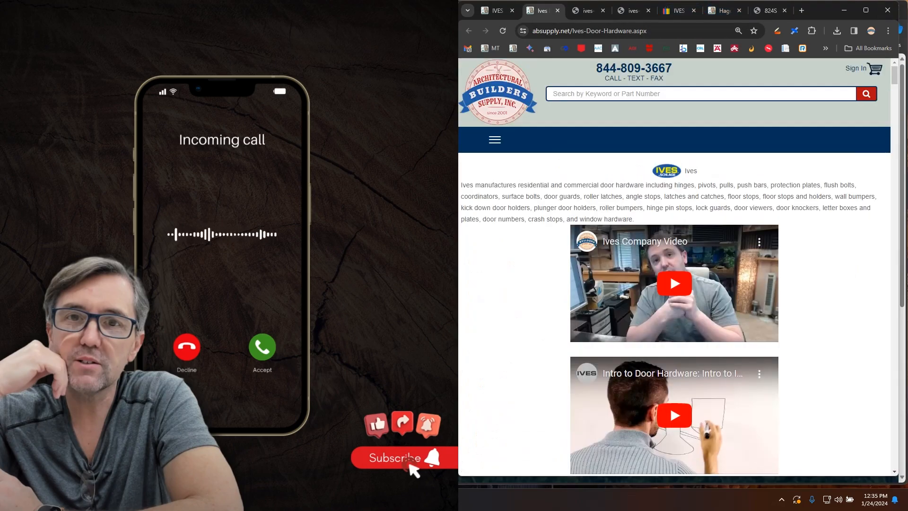
pyautogui.write('p397')
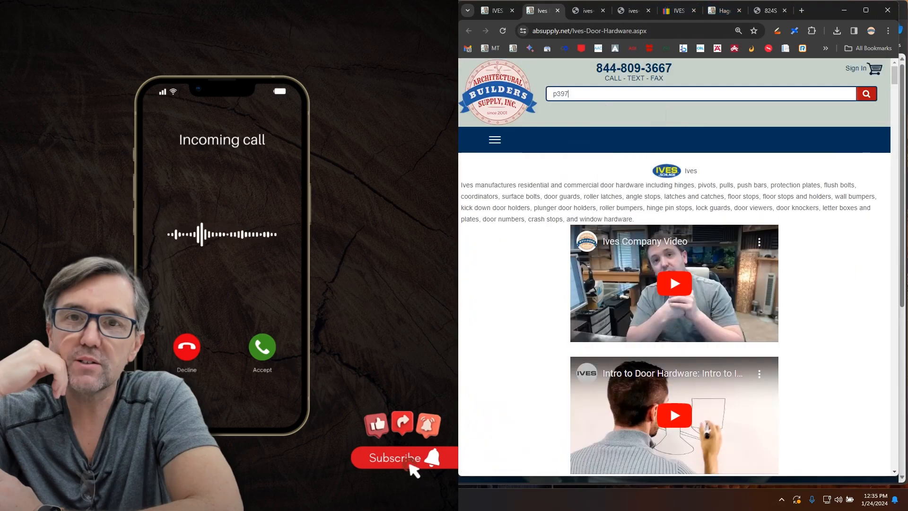
pyautogui.click(866, 93)
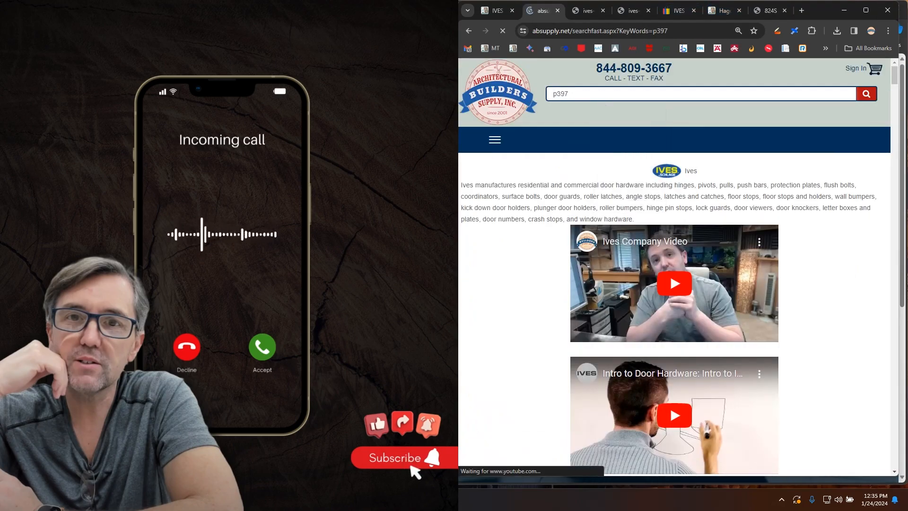
pyautogui.click(865, 93)
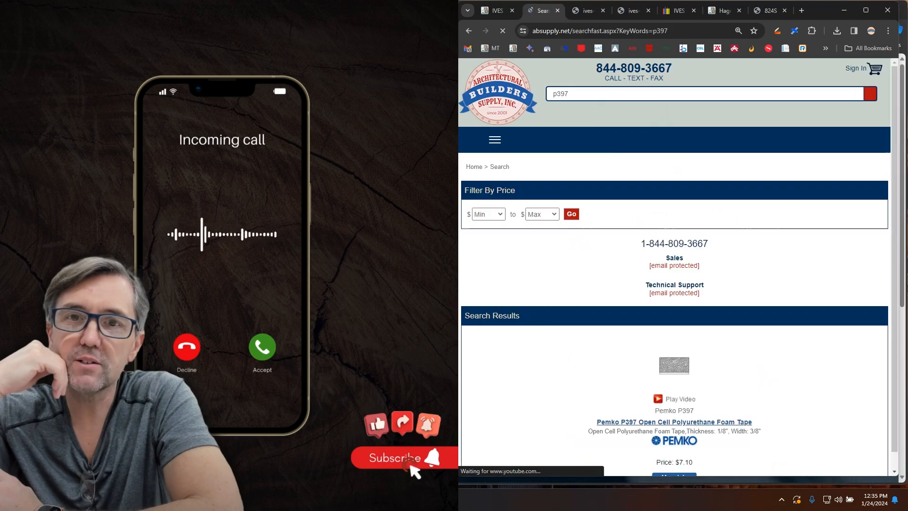
pyautogui.scroll(-3)
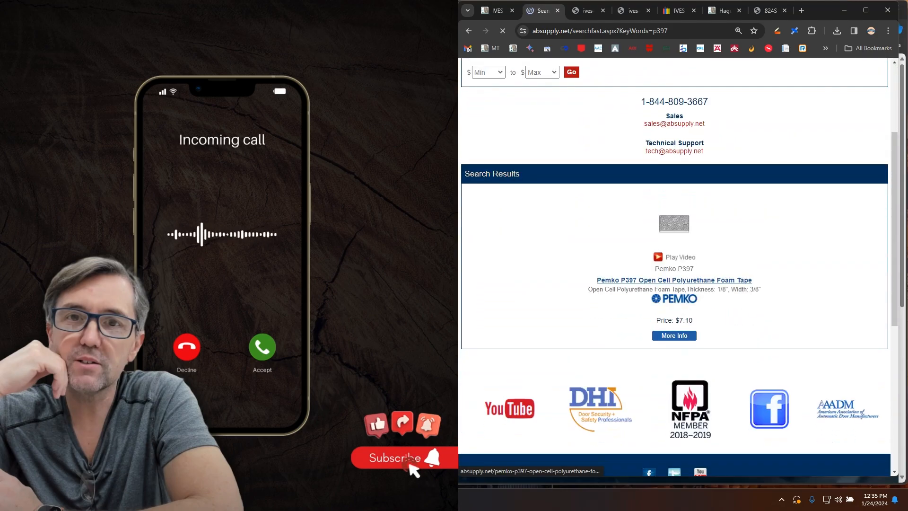
# Step: Open the Pemko P397 open cell polyurethane foam tape product page priced at $7.10
pyautogui.click(673, 279)
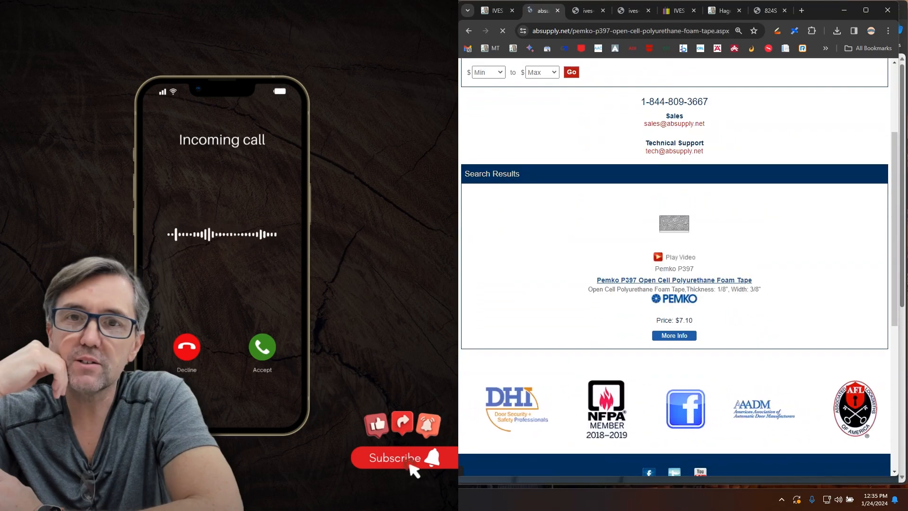
pyautogui.click(674, 280)
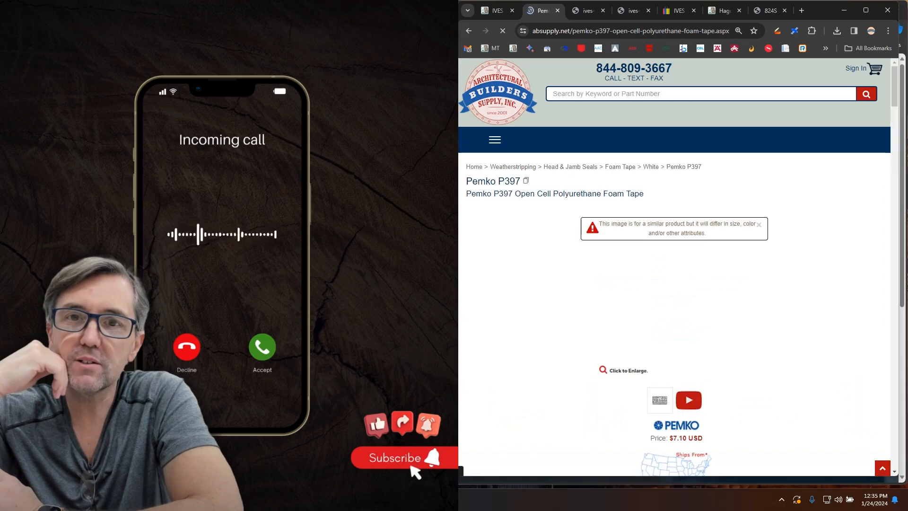
pyautogui.scroll(-3)
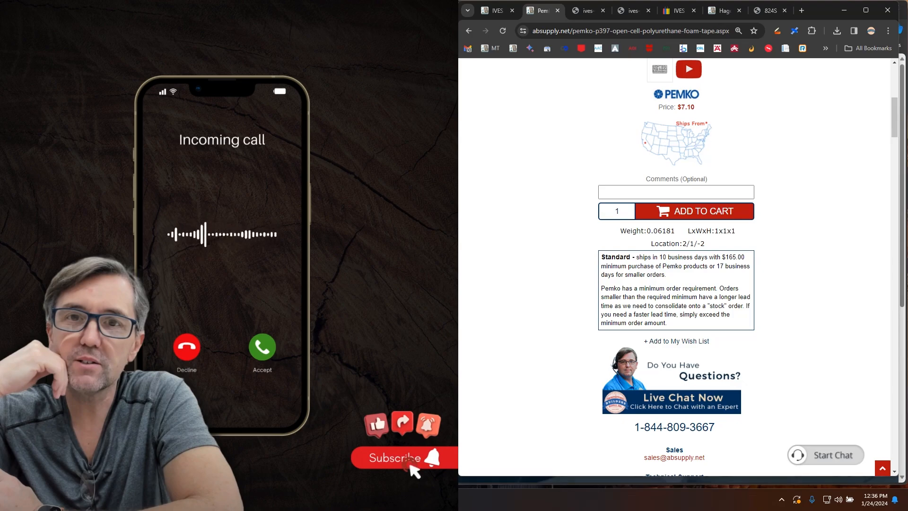
# Step: Open the Hager spring bronze brochure and scroll to page 2 showing 822S, 823S and 824S drawings
pyautogui.click(767, 10)
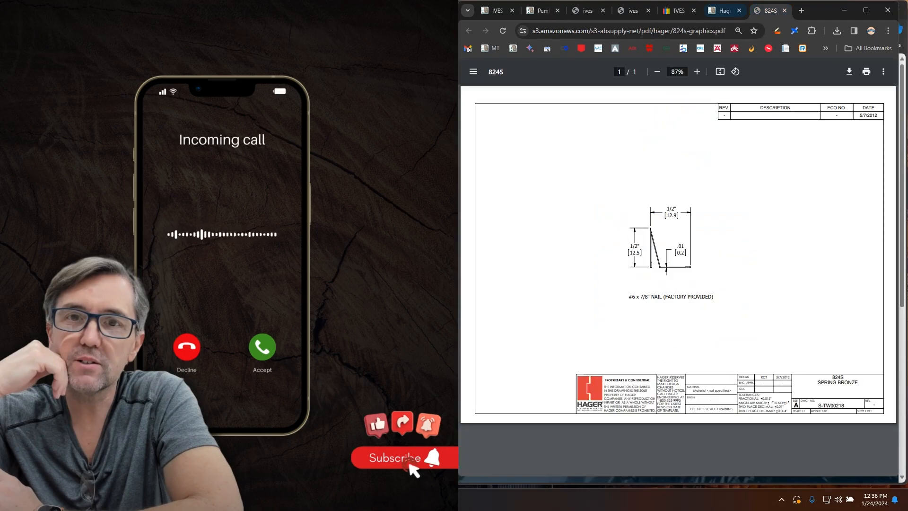
pyautogui.click(721, 11)
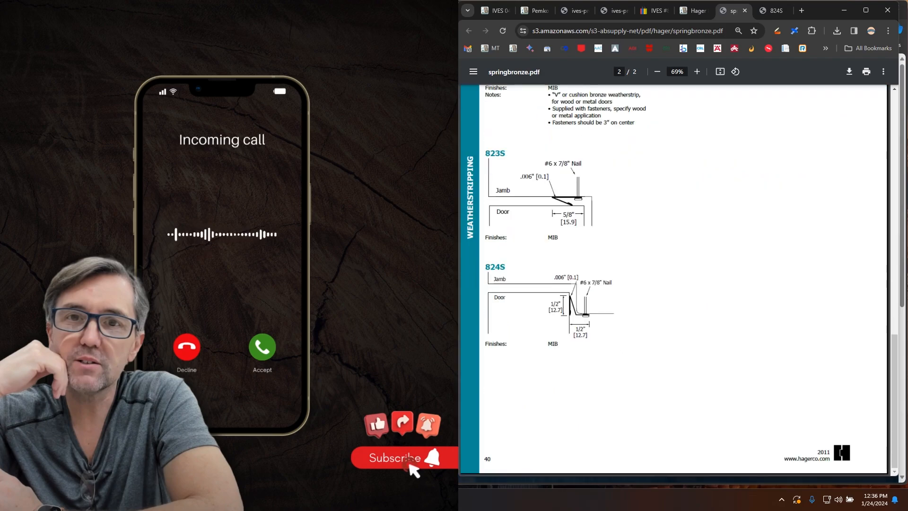
pyautogui.scroll(3)
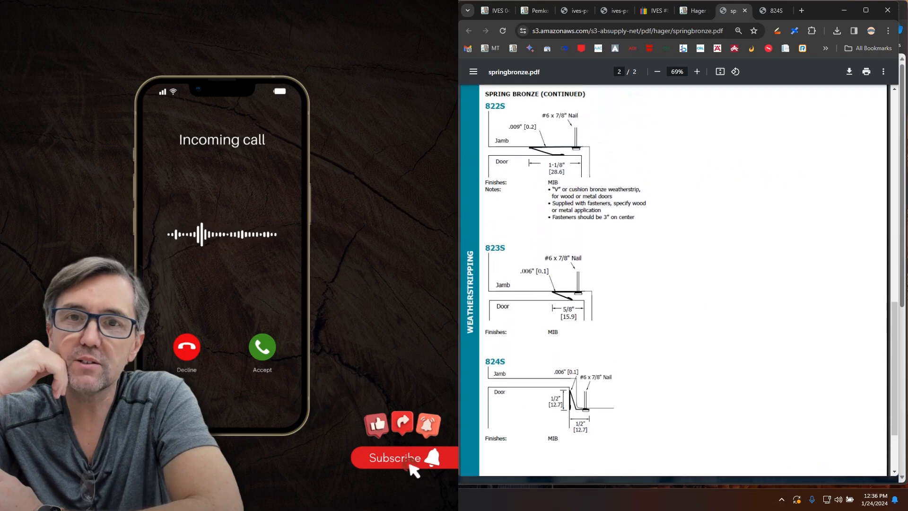
pyautogui.scroll(3)
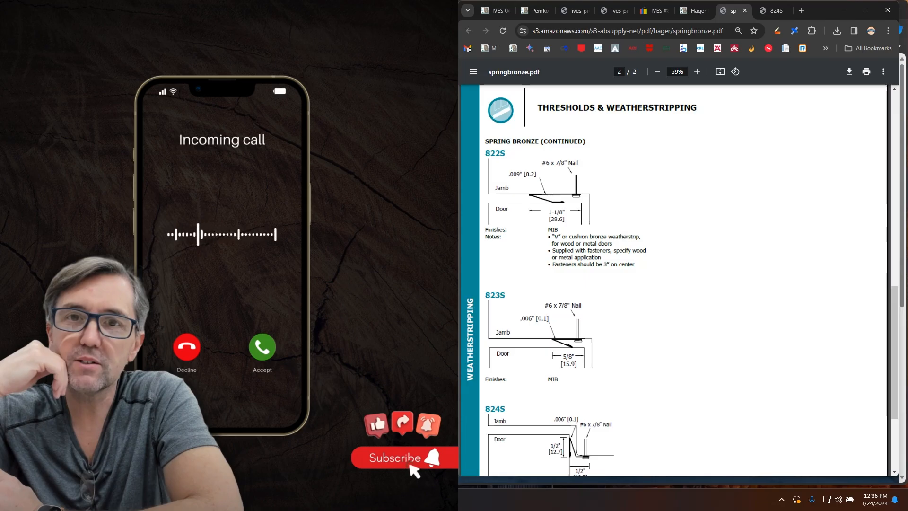
pyautogui.scroll(-3)
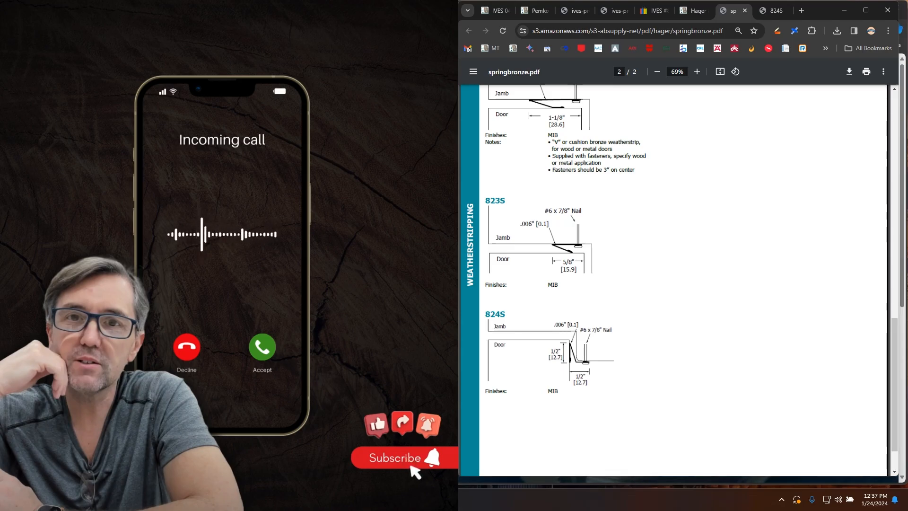
pyautogui.scroll(3)
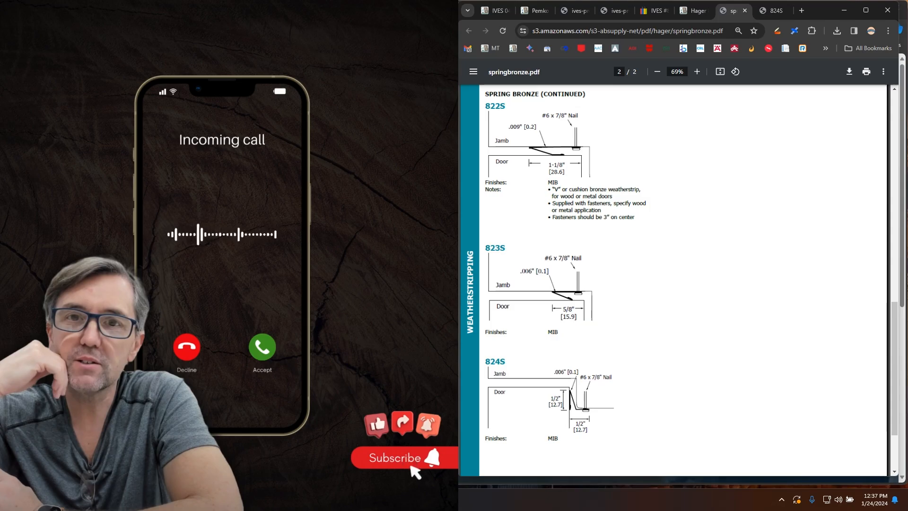
pyautogui.scroll(3)
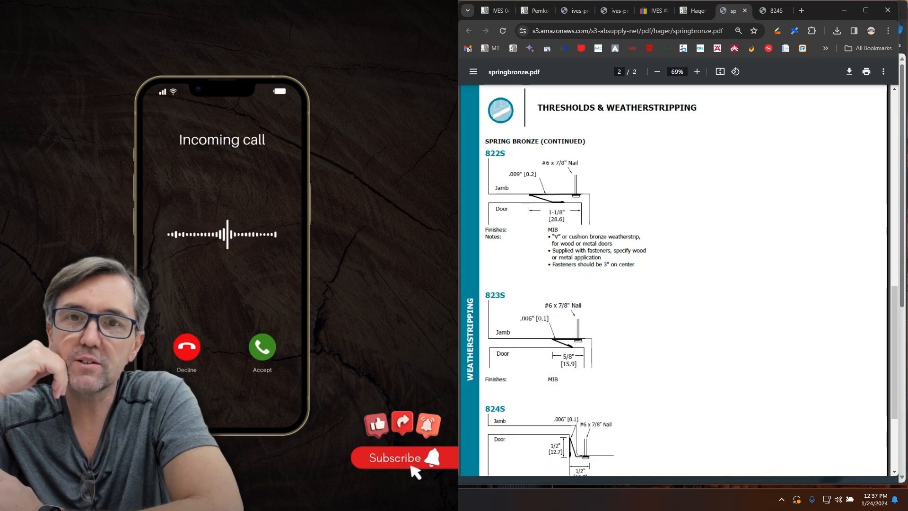
pyautogui.click(770, 11)
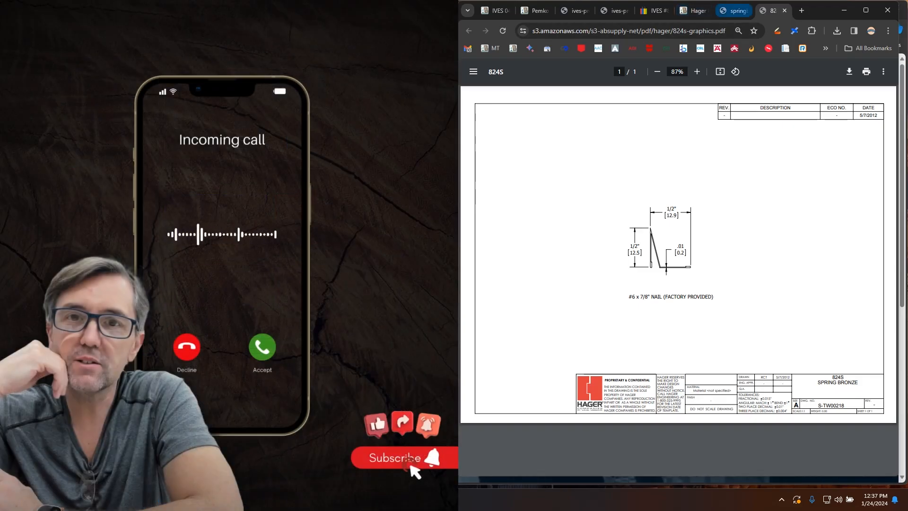
pyautogui.click(735, 10)
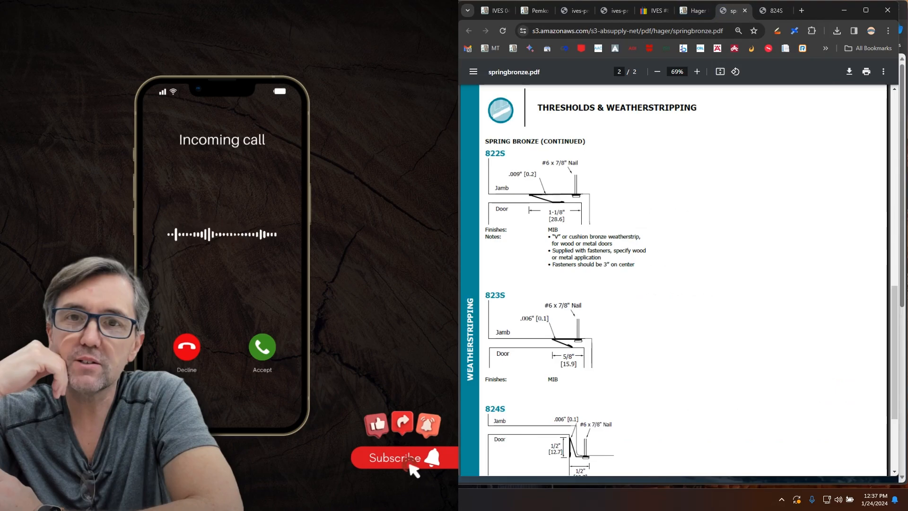